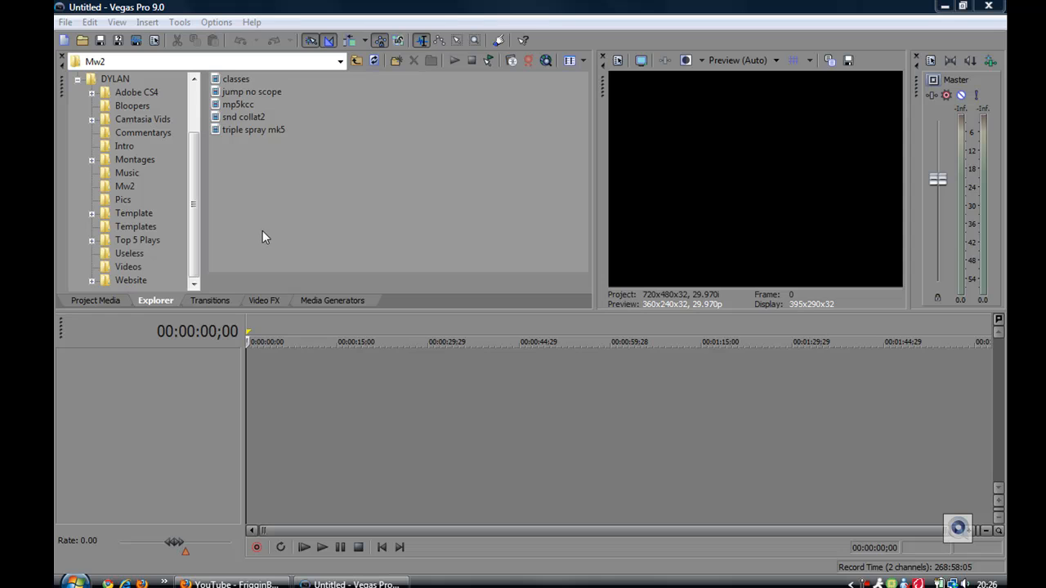
{"action": "mouse_move", "coordinate": [234, 215]}
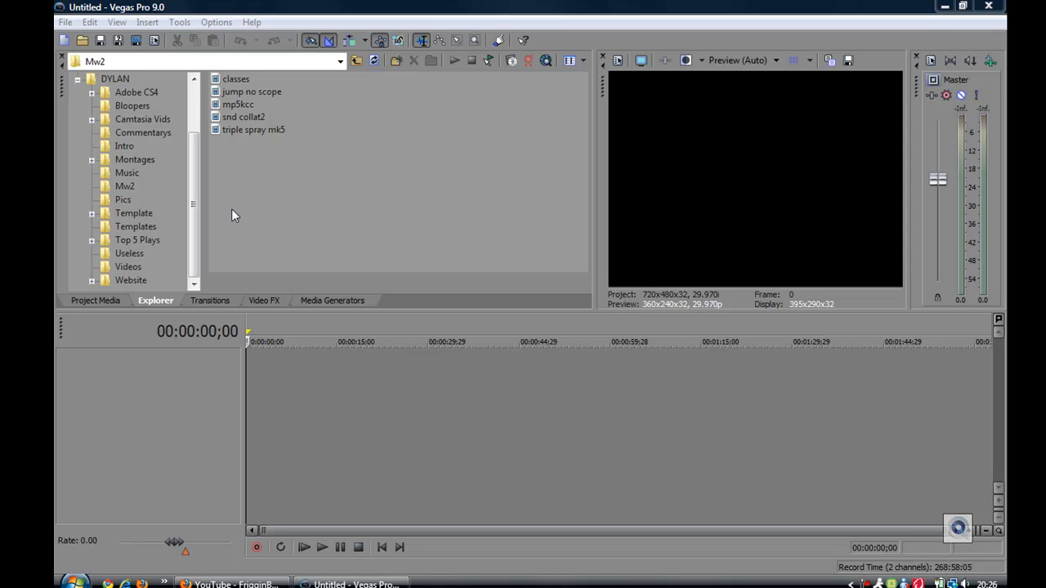
{"action": "mouse_move", "coordinate": [225, 215]}
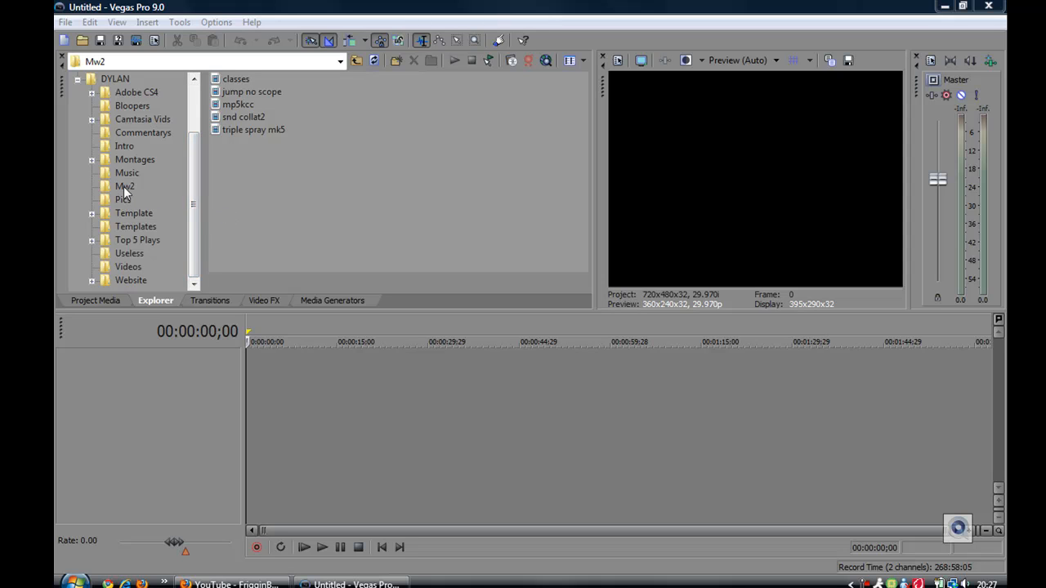
Drag the mp5kcc clip from the Mw2 folder onto the start of the timeline
{"action": "left_click", "coordinate": [124, 186]}
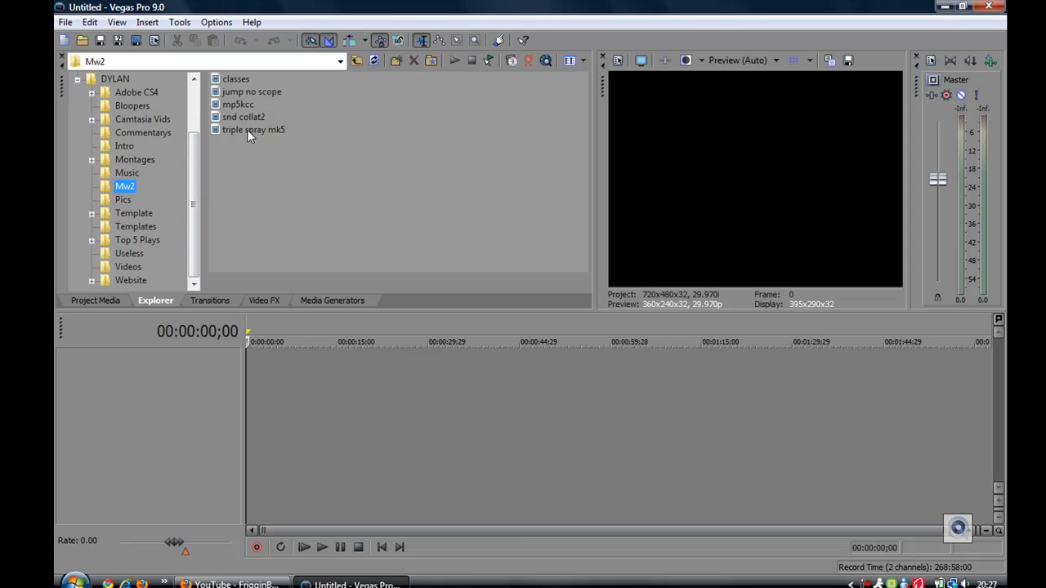
{"action": "mouse_move", "coordinate": [239, 108]}
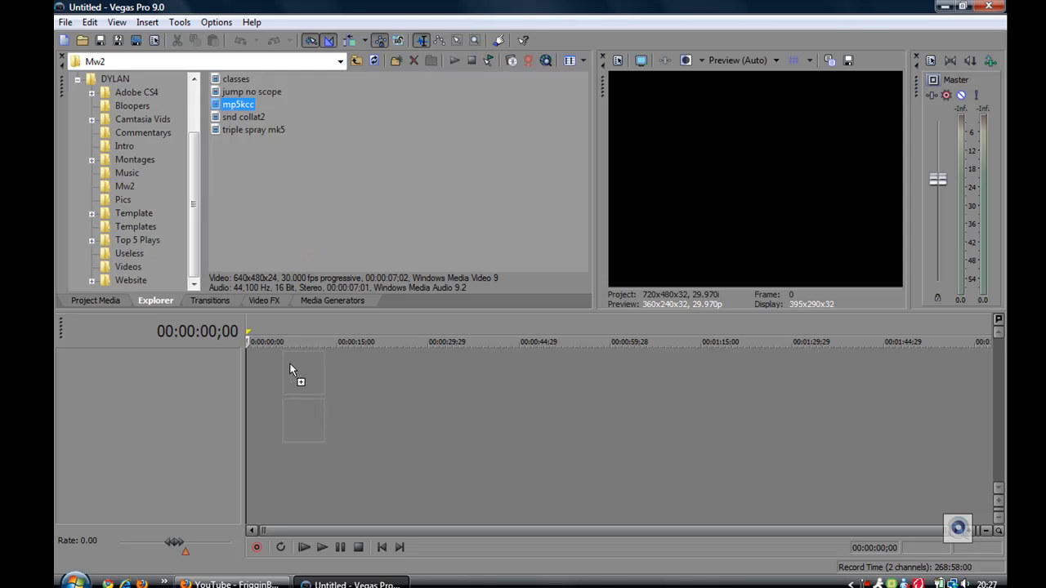
{"action": "left_click_drag", "start_coordinate": [237, 104], "coordinate": [267, 372]}
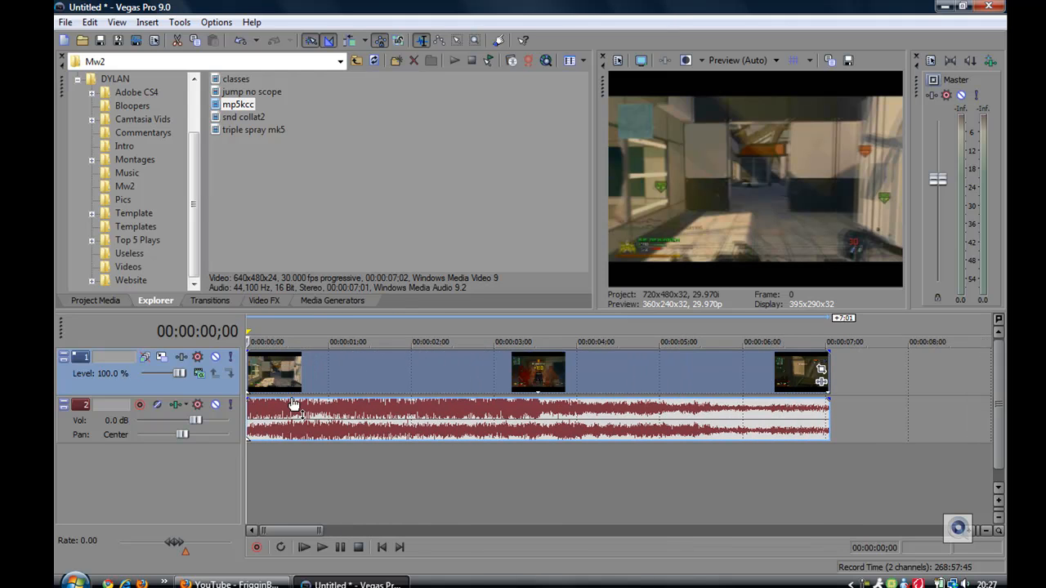
{"action": "mouse_move", "coordinate": [494, 380]}
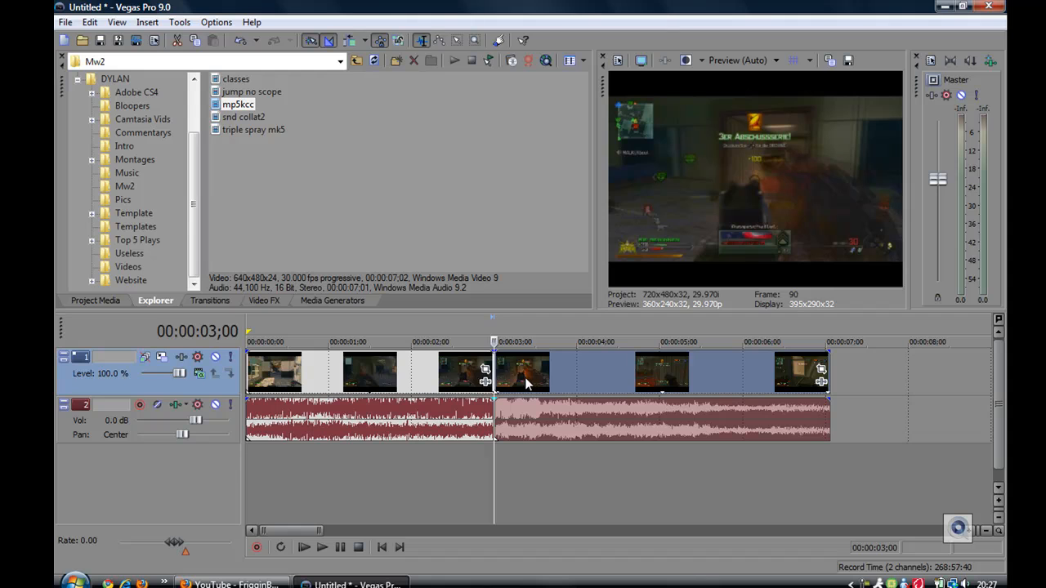
{"action": "mouse_move", "coordinate": [445, 380]}
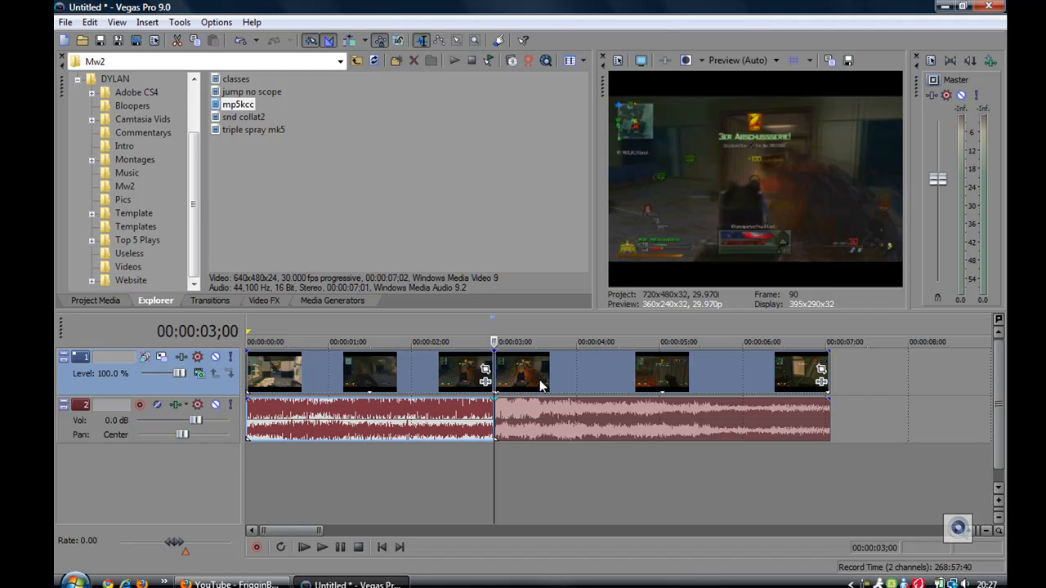
Select a piece of the split mp5kcc clip and use Group > Select All
{"action": "left_click", "coordinate": [539, 372]}
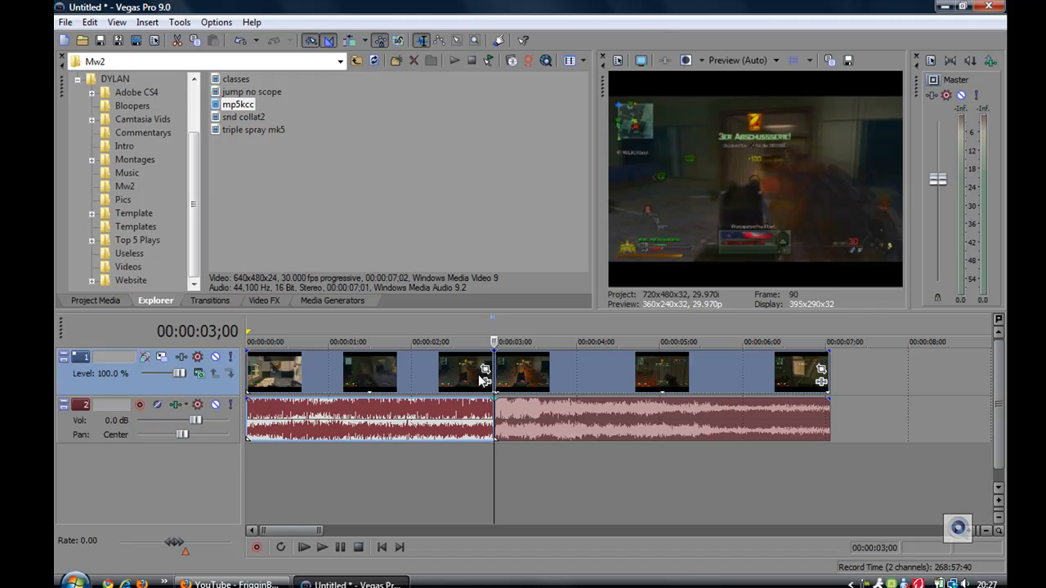
{"action": "right_click", "coordinate": [484, 371]}
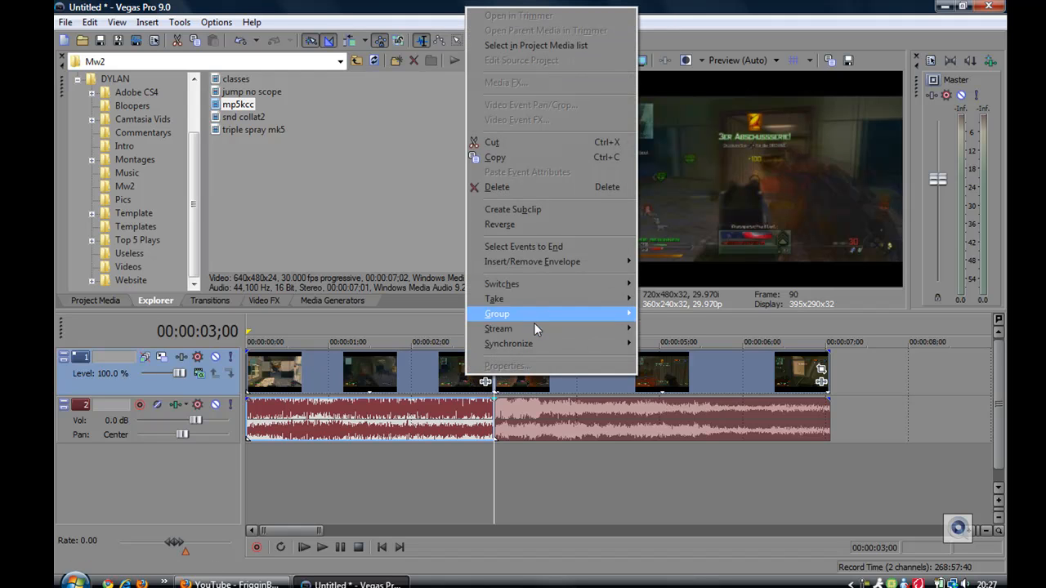
{"action": "mouse_move", "coordinate": [497, 312]}
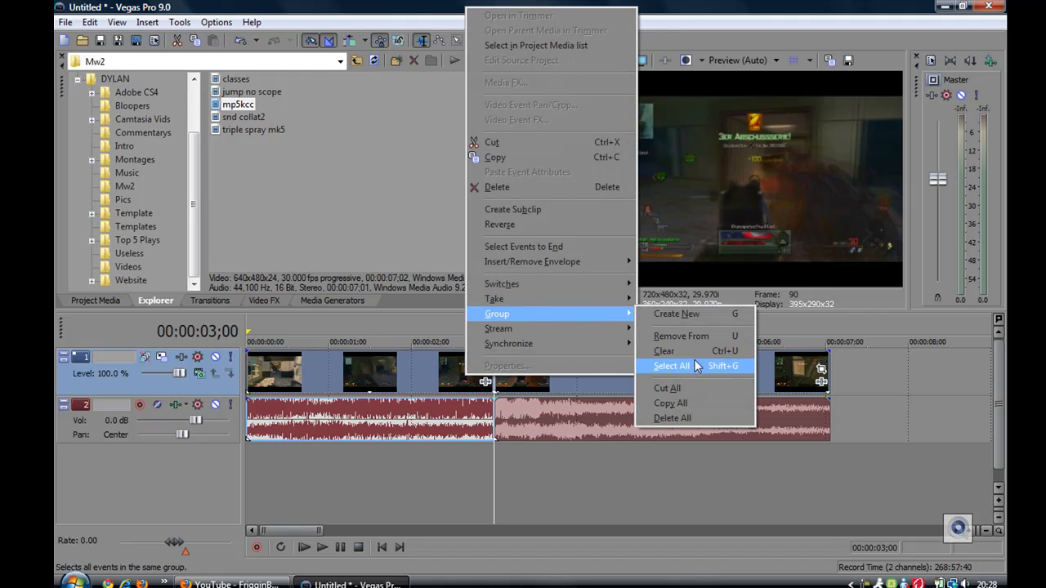
{"action": "left_click", "coordinate": [671, 365]}
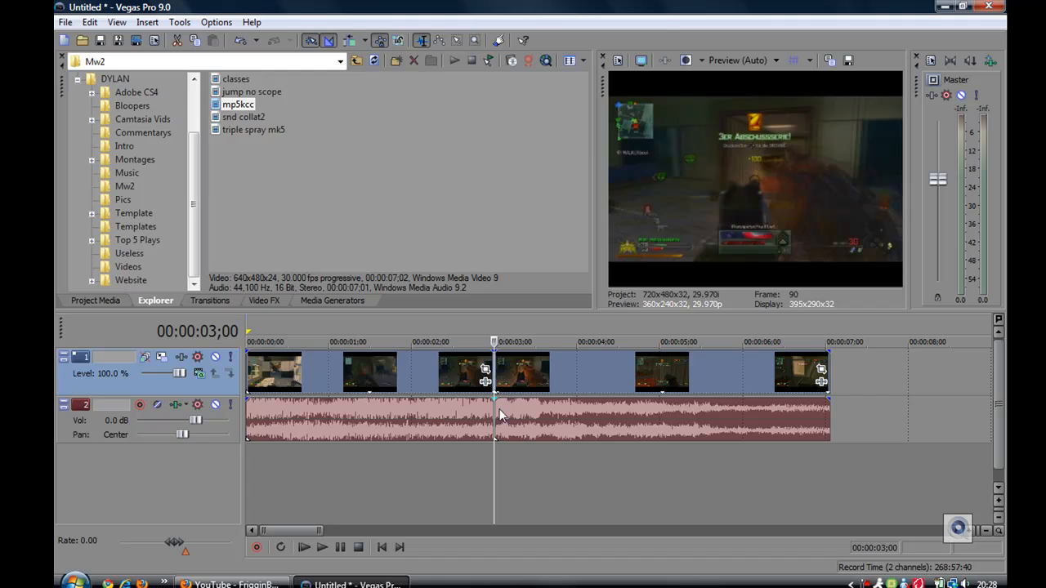
Group the selected video and audio pieces with Group > Create New
{"action": "right_click", "coordinate": [499, 416]}
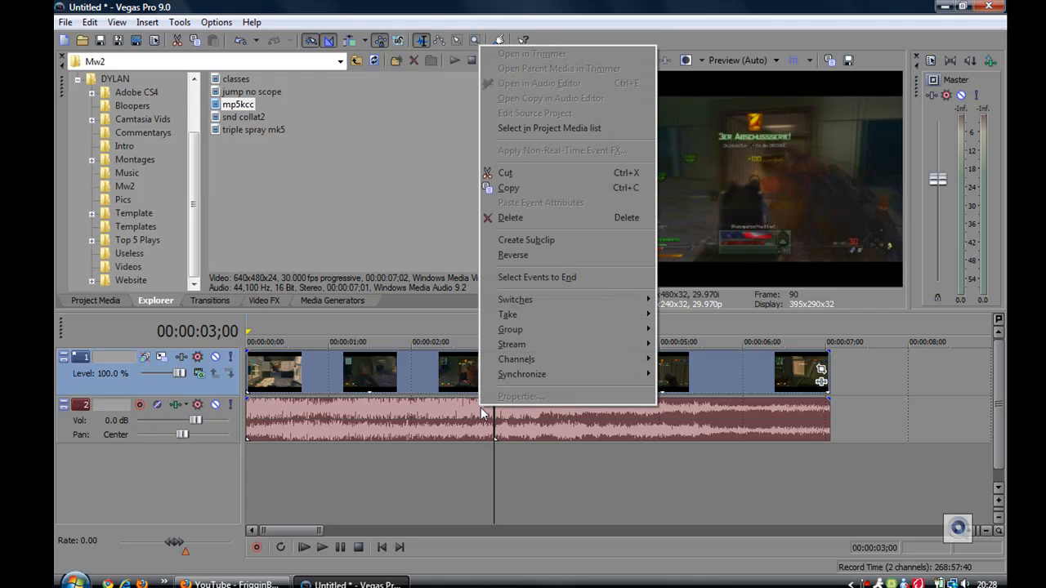
{"action": "mouse_move", "coordinate": [509, 329]}
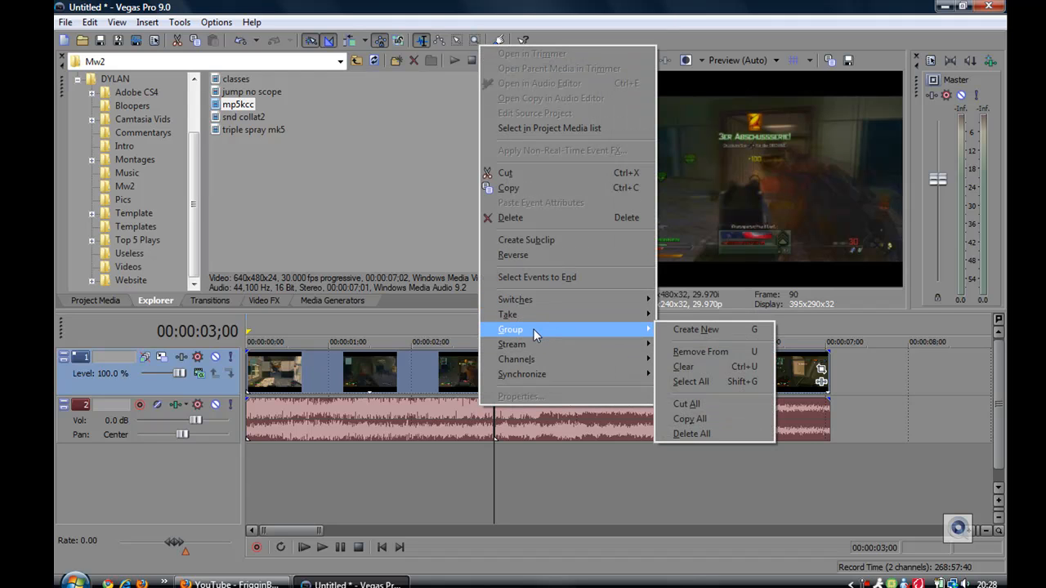
{"action": "left_click", "coordinate": [531, 382]}
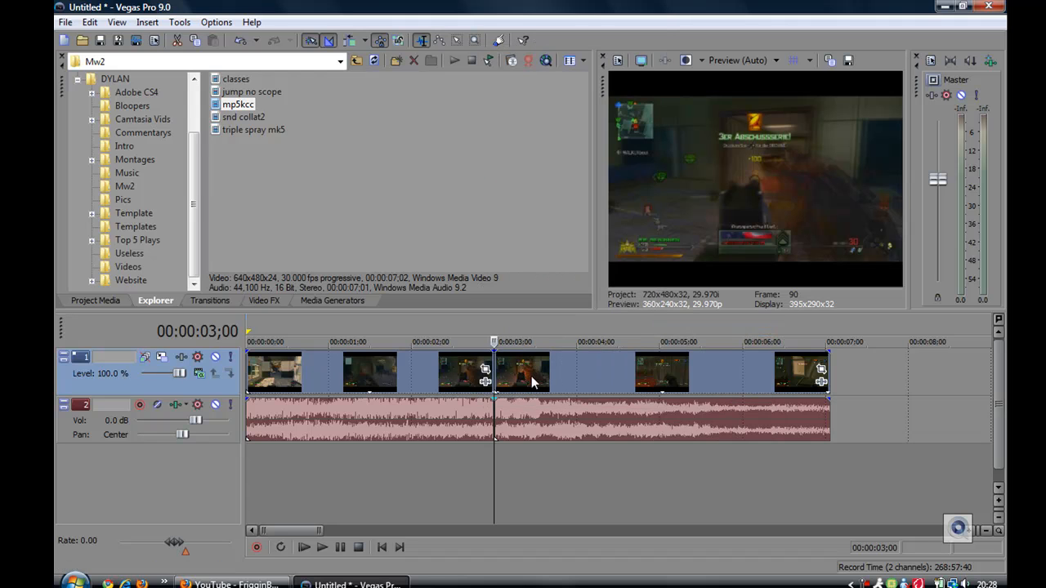